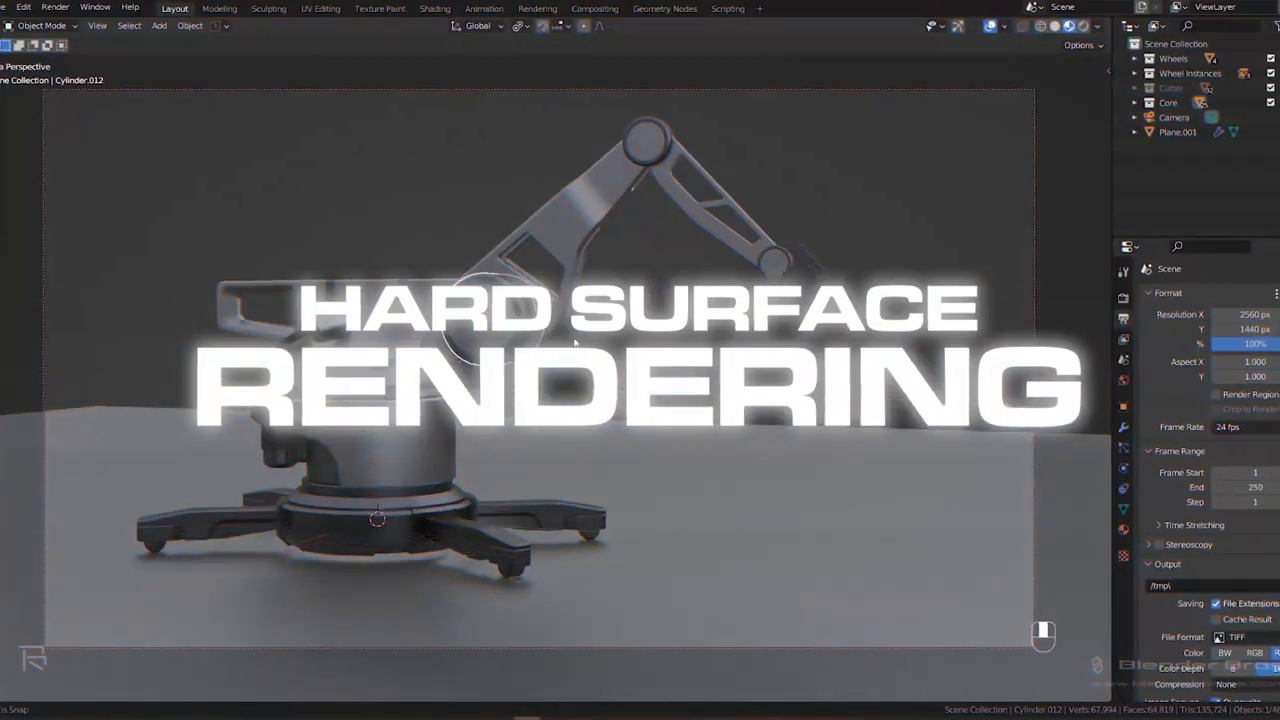
# Carve the angled Ngon cut into the panel's top edge and groove the arm.
pyautogui.press('Tab')
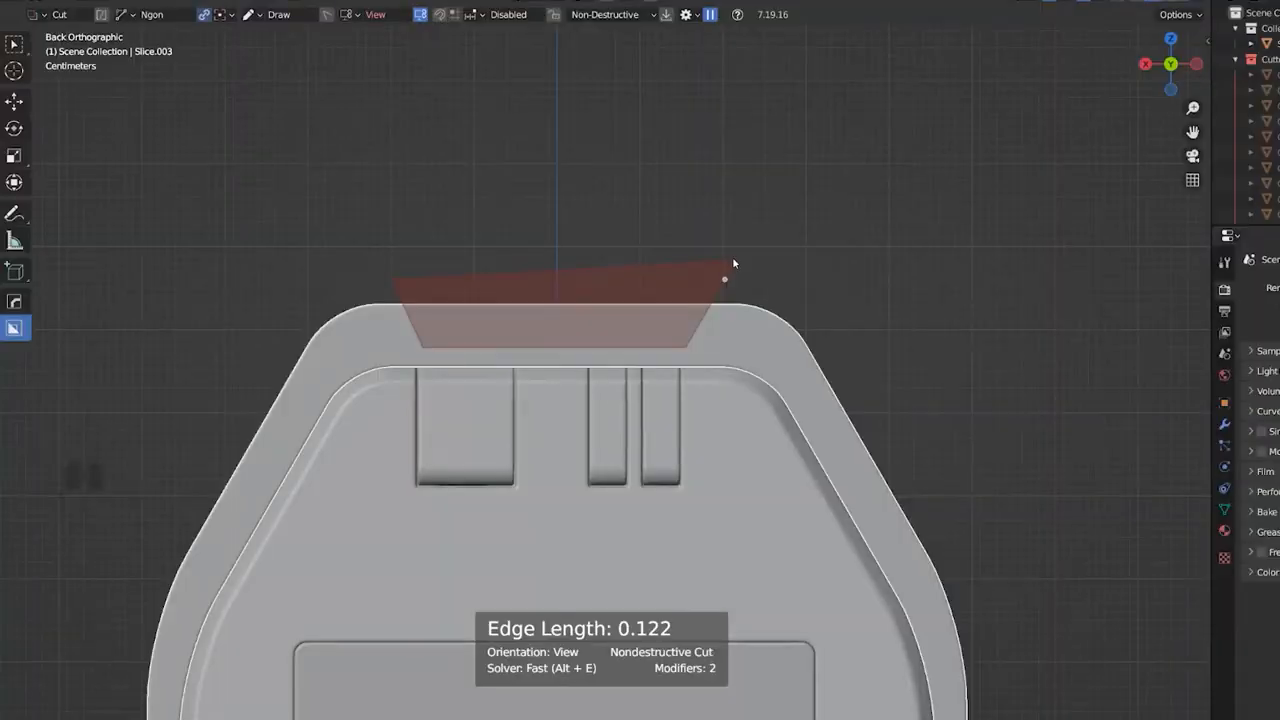
pyautogui.press('Tab')
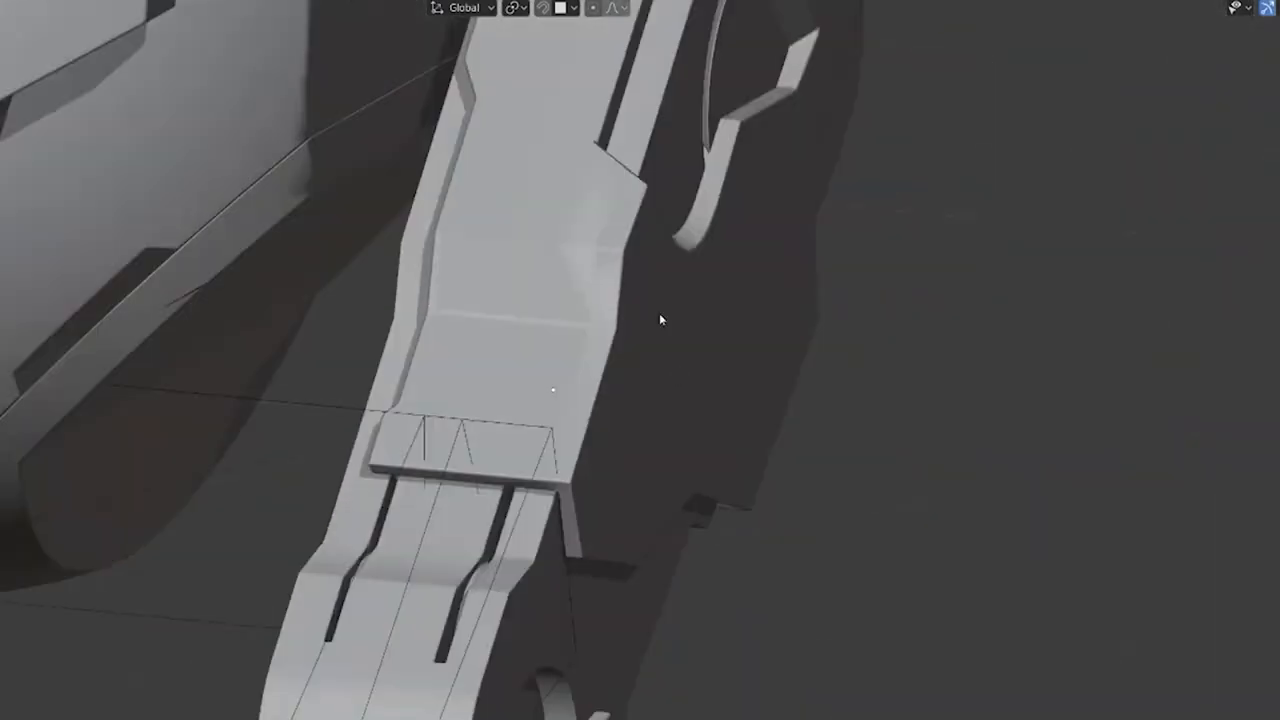
# Sharpen the arm base edges via the HardOps Q menu and position the threaded cylinder cutter.
pyautogui.moveTo(660, 320); pyautogui.dragTo(740, 350)
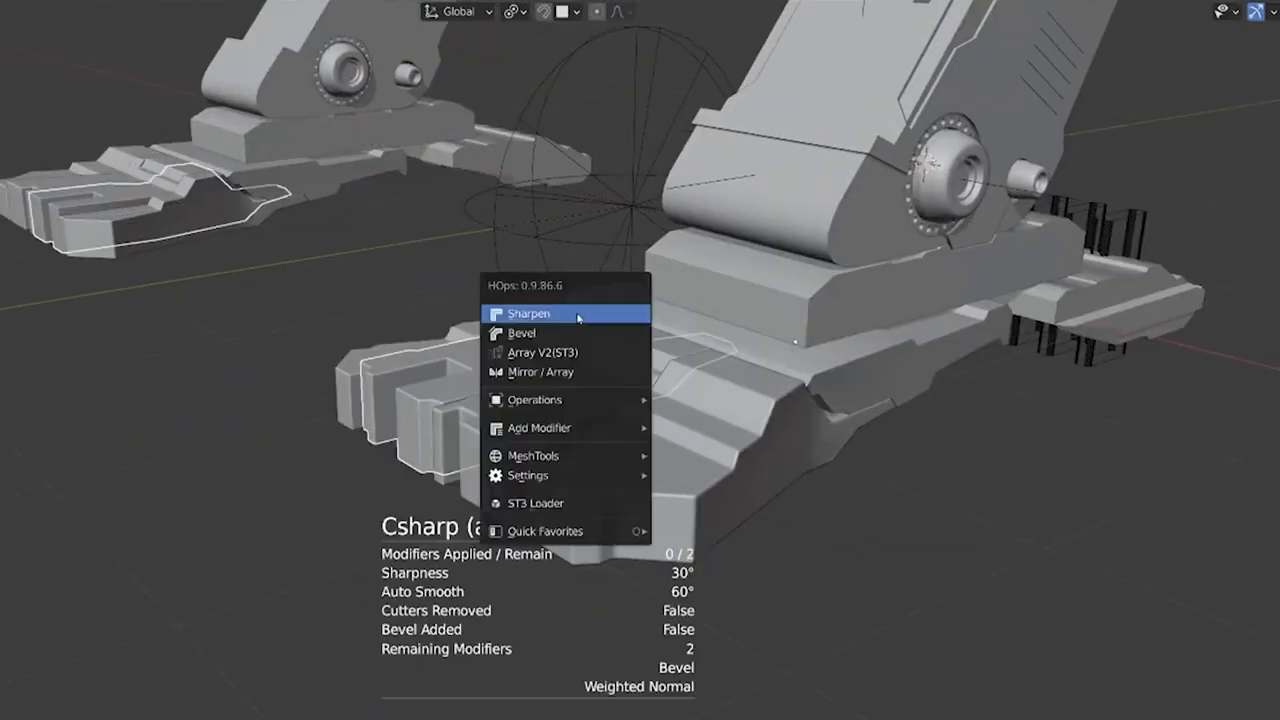
pyautogui.click(528, 313)
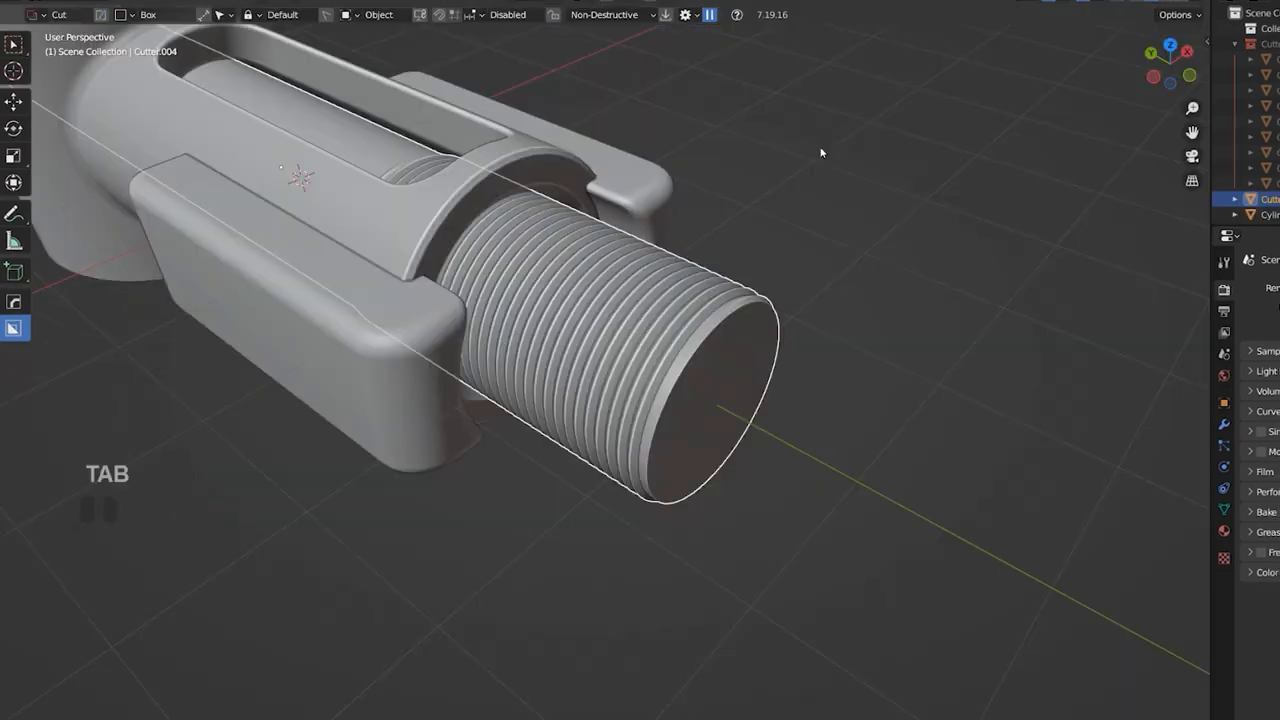
# Edit the threaded cutter's geometry, then start a BoxCutter slot beneath the camera body.
pyautogui.press('Tab')
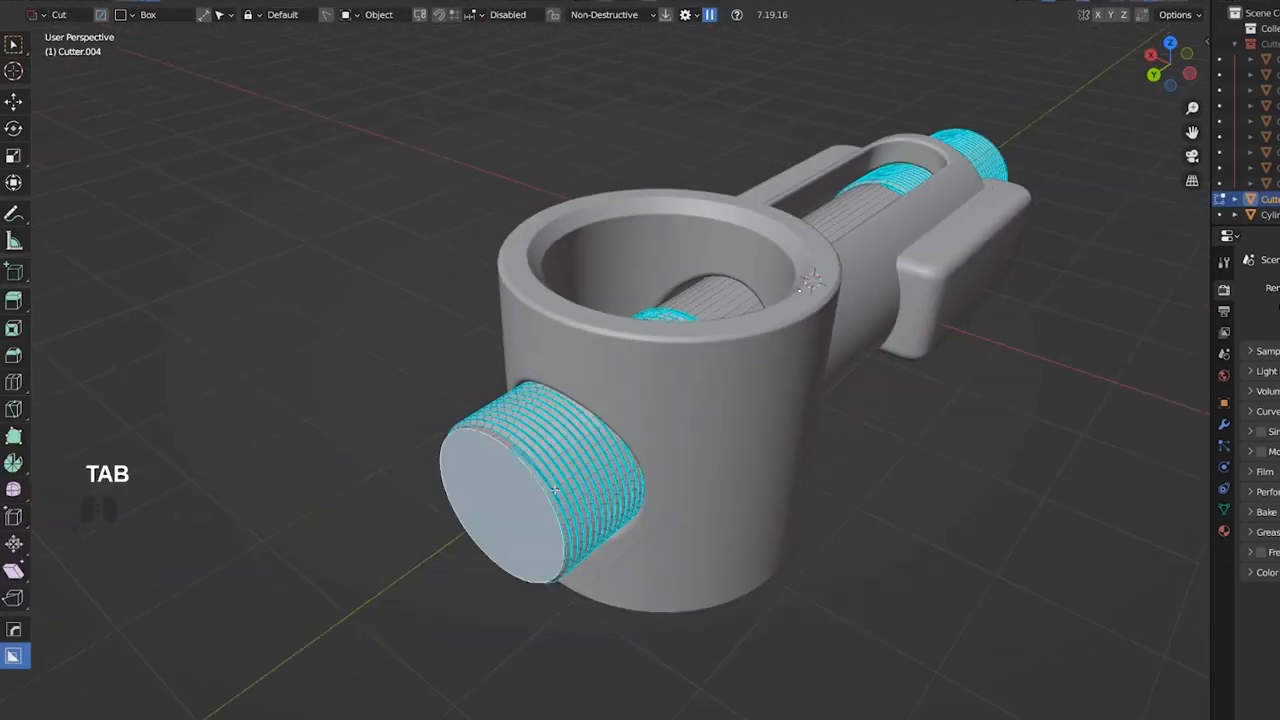
pyautogui.press('Tab')
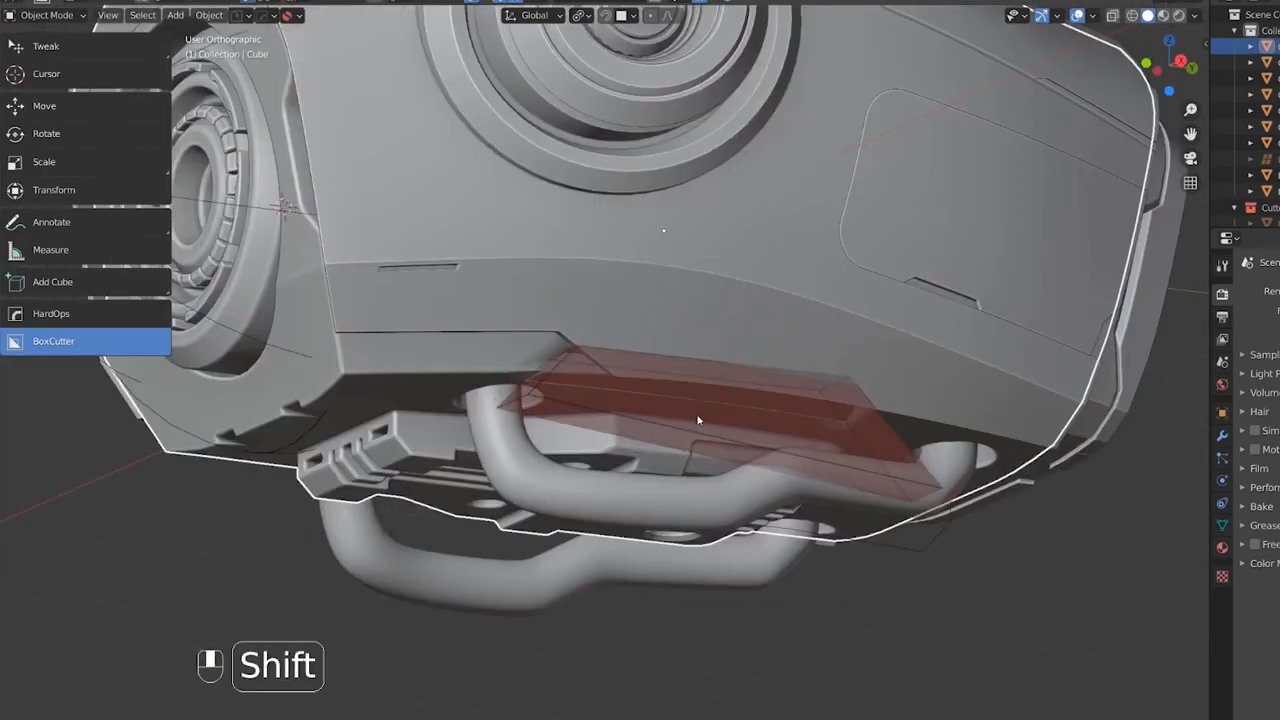
# Undo the last action and separate the linked piece into its own object.
pyautogui.press('ctrl+z')
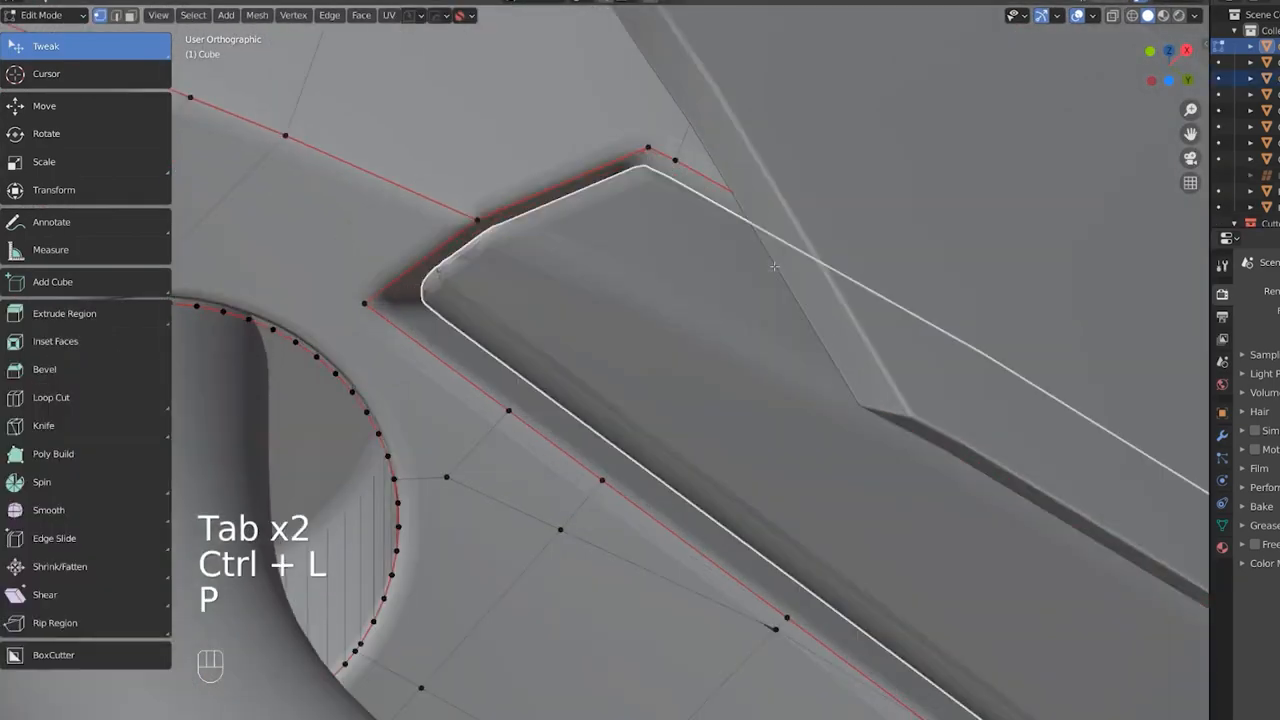
pyautogui.press('Tab')
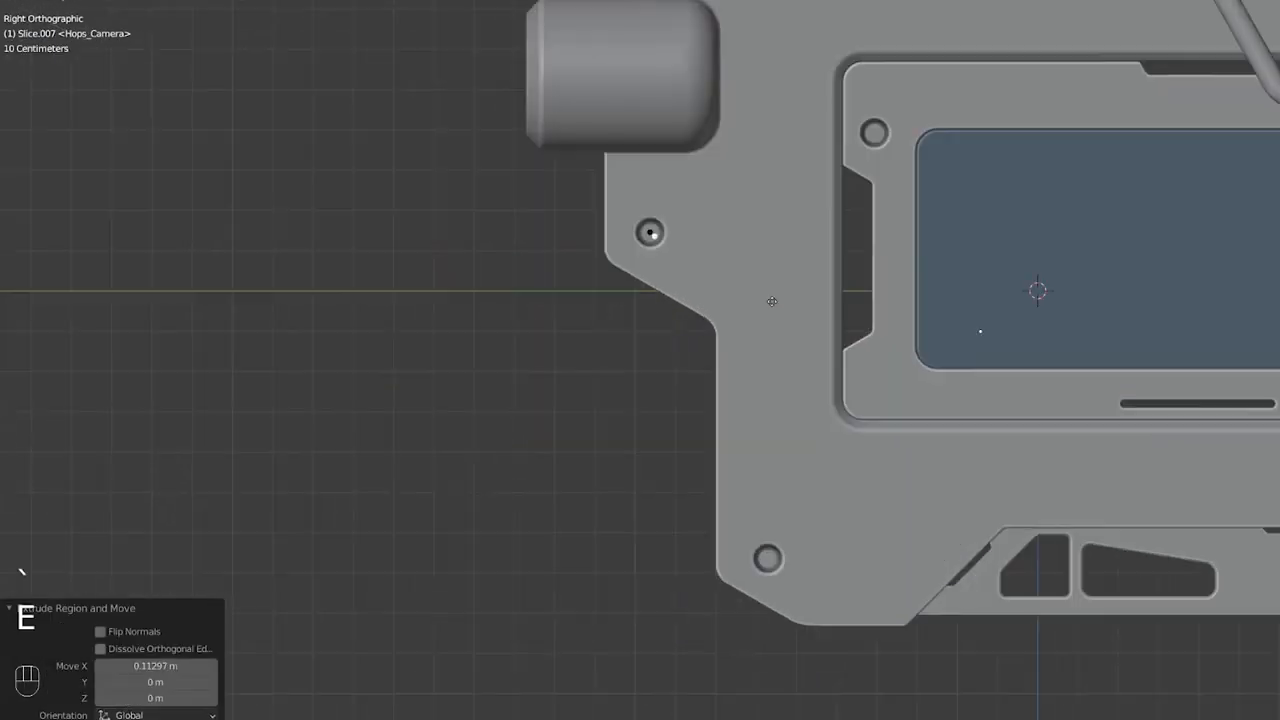
# Extend the side plate edge outward and sharpen the lens housing and plate edges with HardOps.
pyautogui.press('Shift+Ctrl+B')
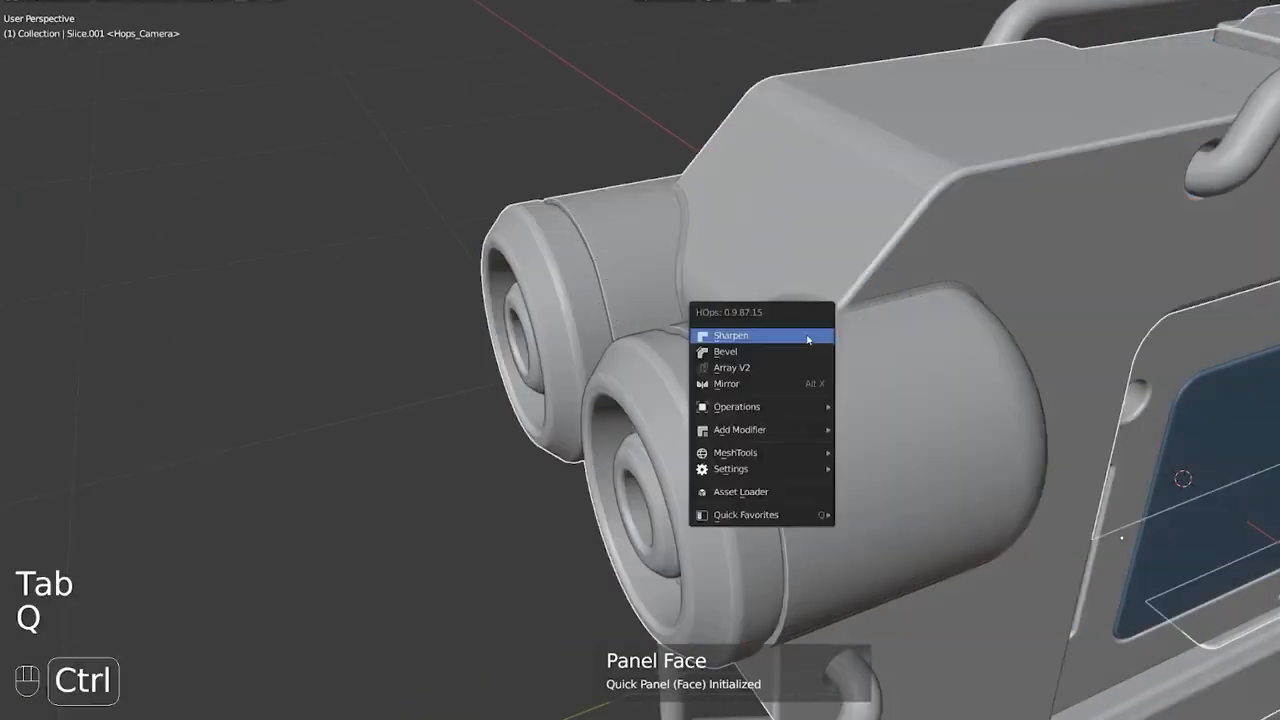
pyautogui.press('Numpad5')
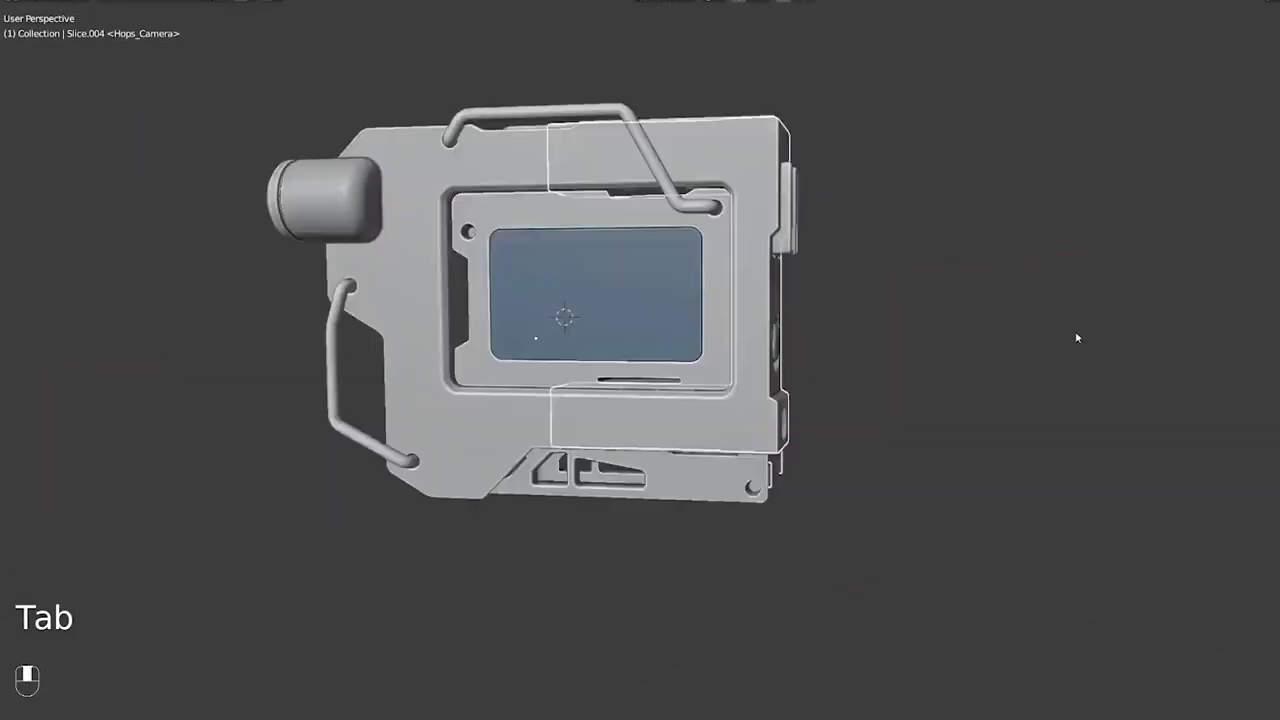
pyautogui.press('Tab')
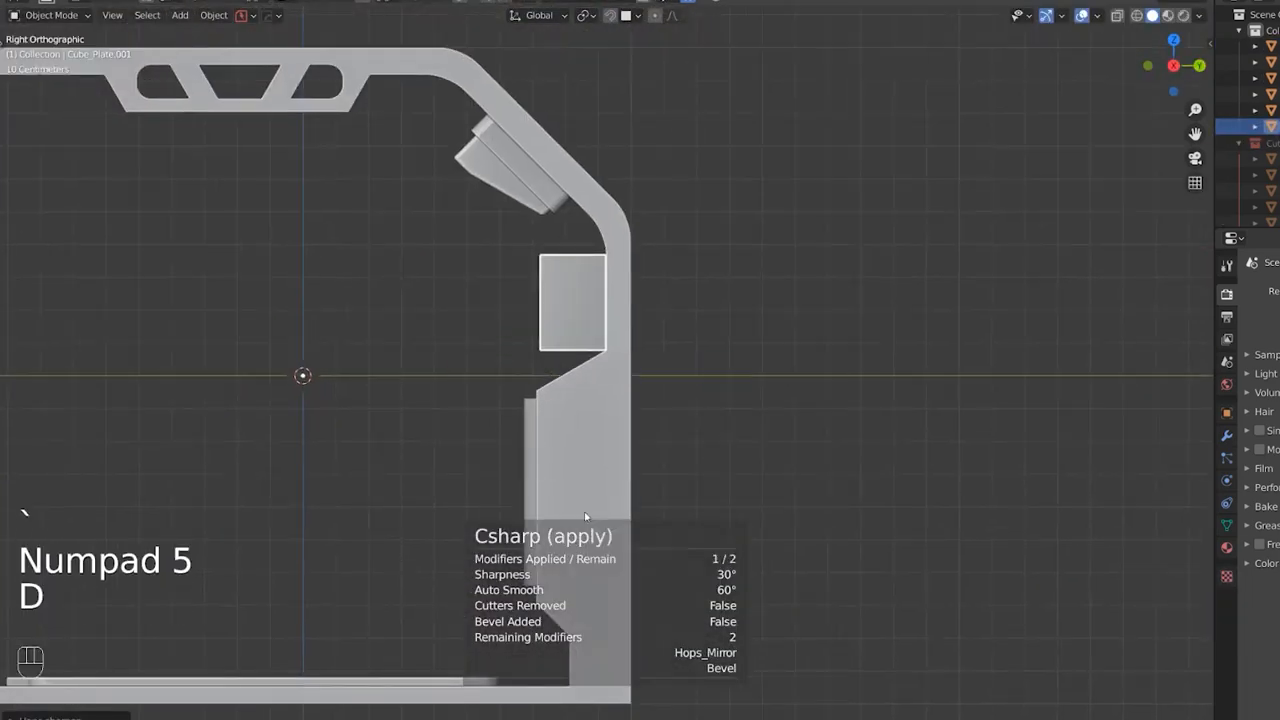
pyautogui.press('q')
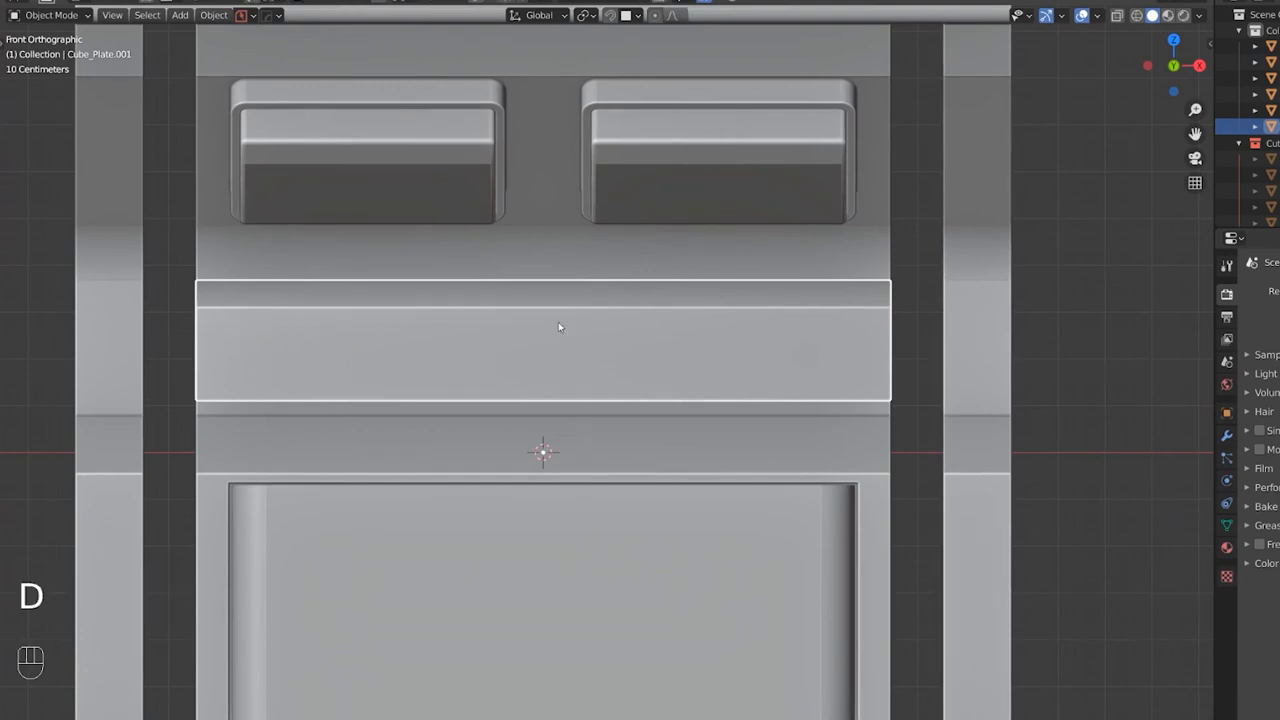
pyautogui.moveTo(560, 330); pyautogui.dragTo(205, 388)
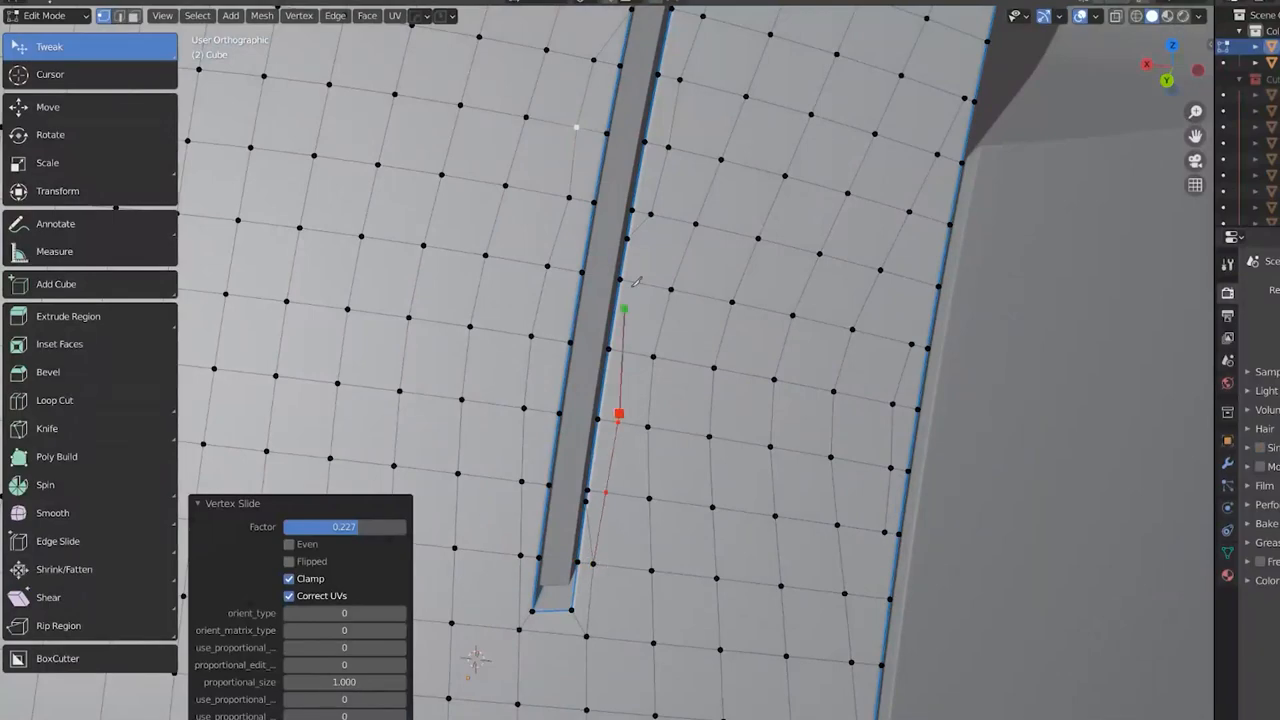
# Slide the groove vertices into line and finish the chamfered plate with an inset rim.
pyautogui.press('Tab')
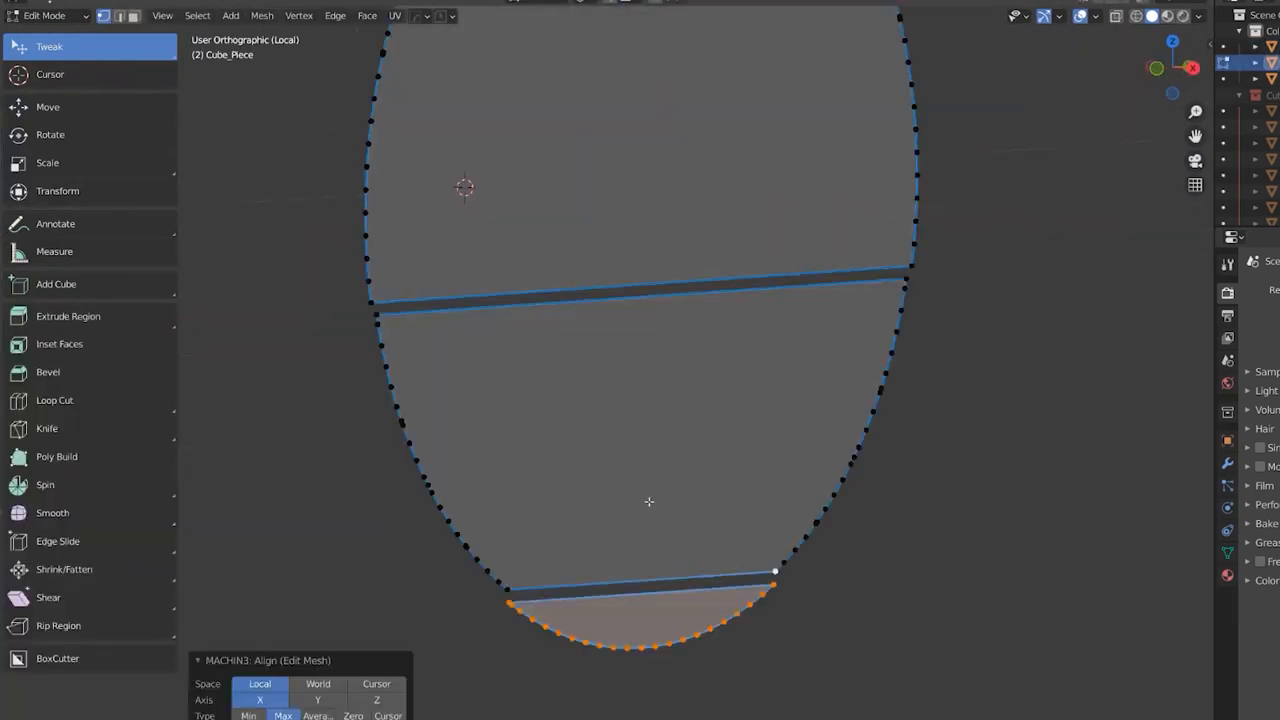
pyautogui.press('Tab')
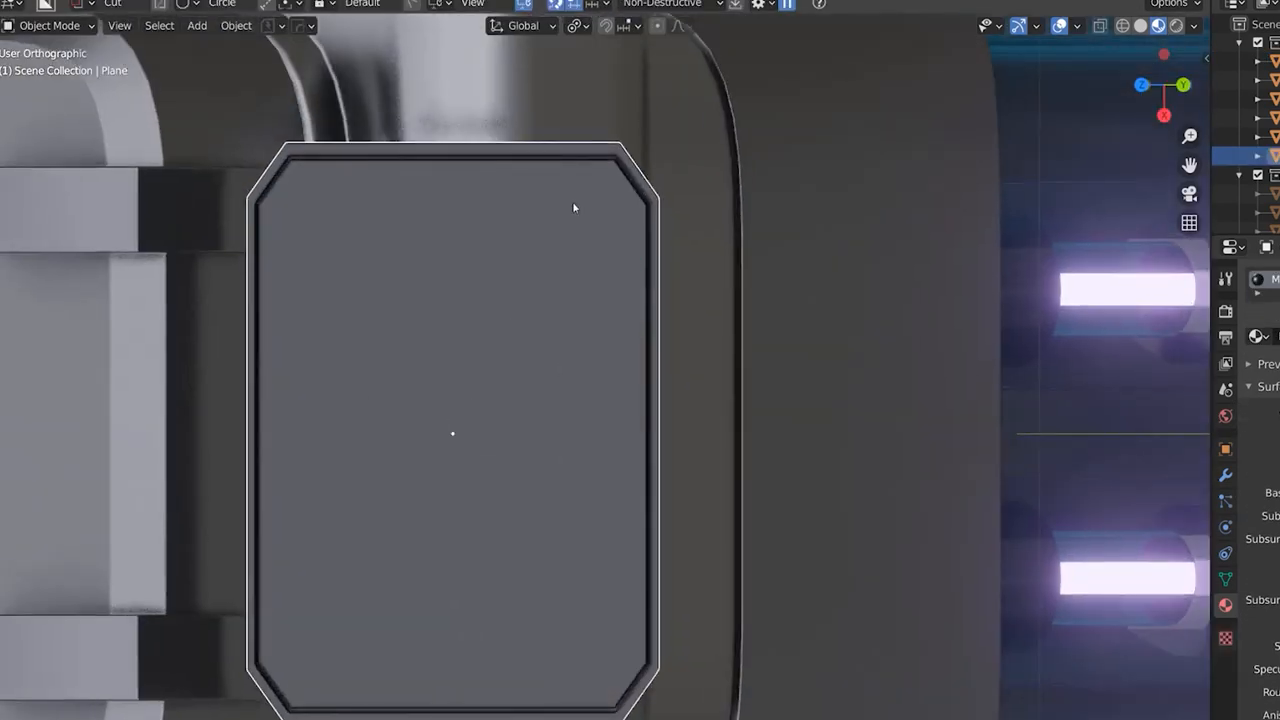
# Place the bent pipe over the cylindrical body and position the cushion pad along the seat arm.
pyautogui.press('Tab')
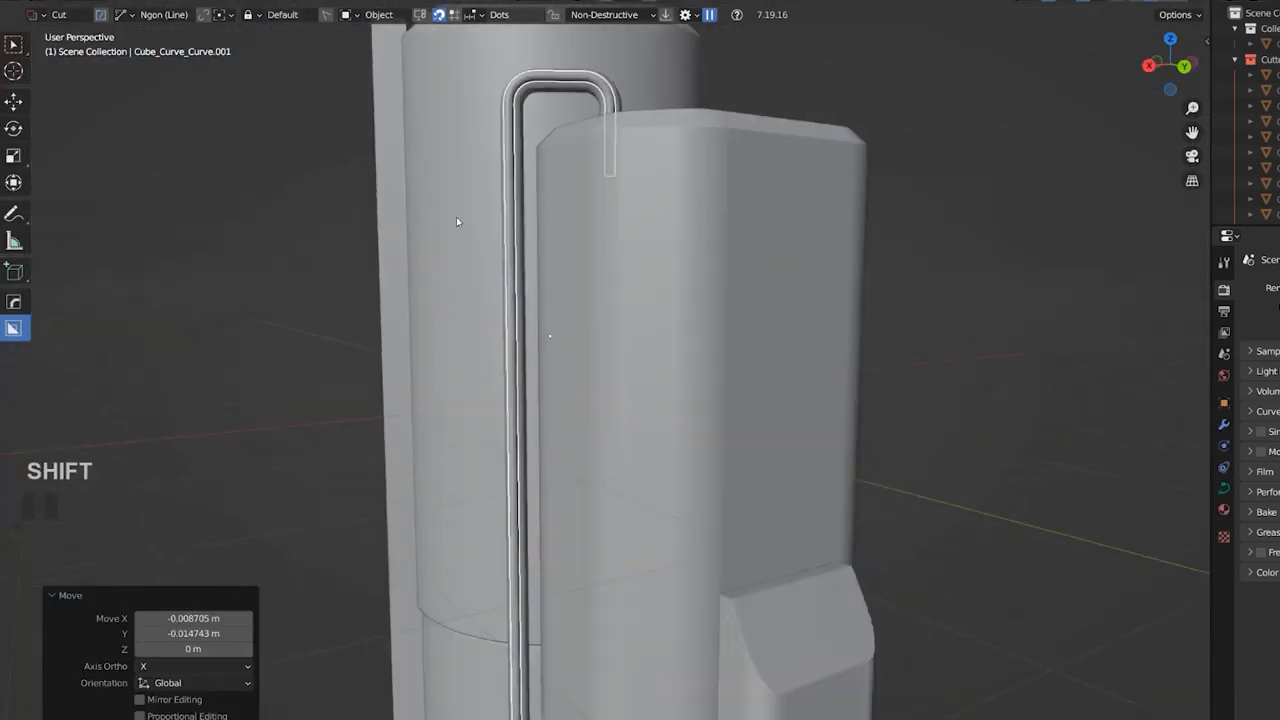
pyautogui.press('Tab')
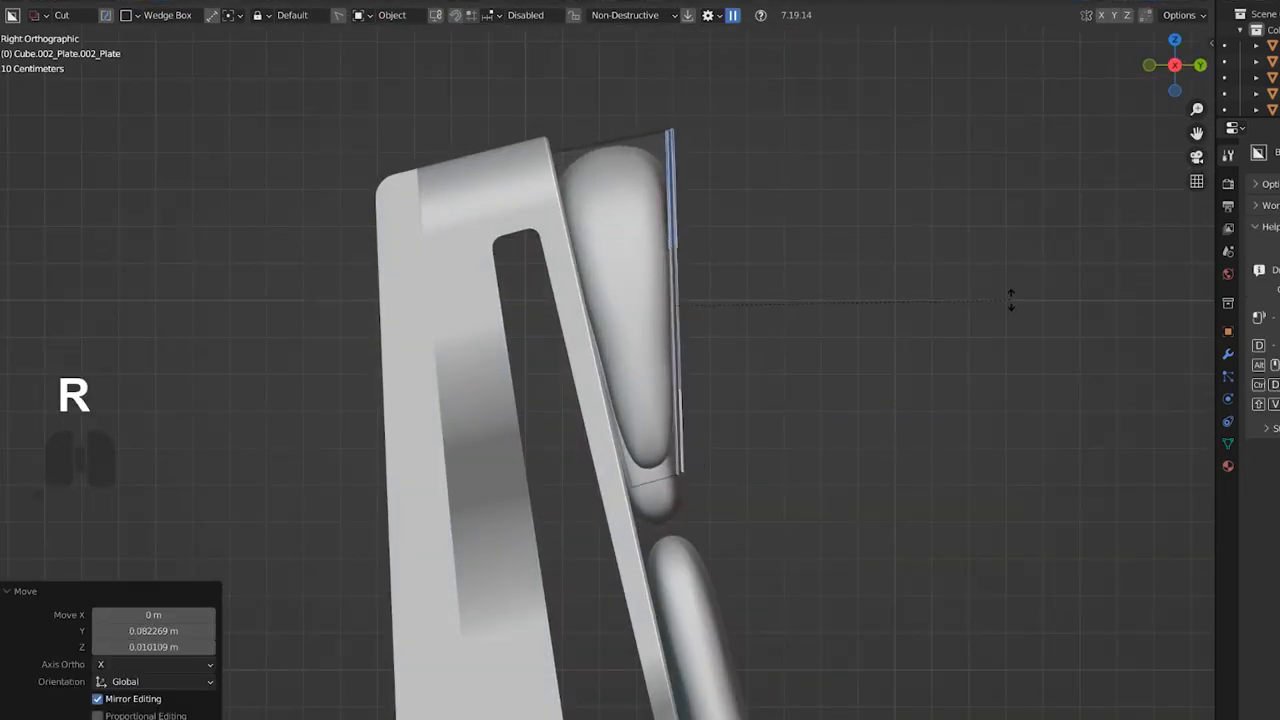
# Move and extrude the new base block, then bevel its edges in local view.
pyautogui.press('g')
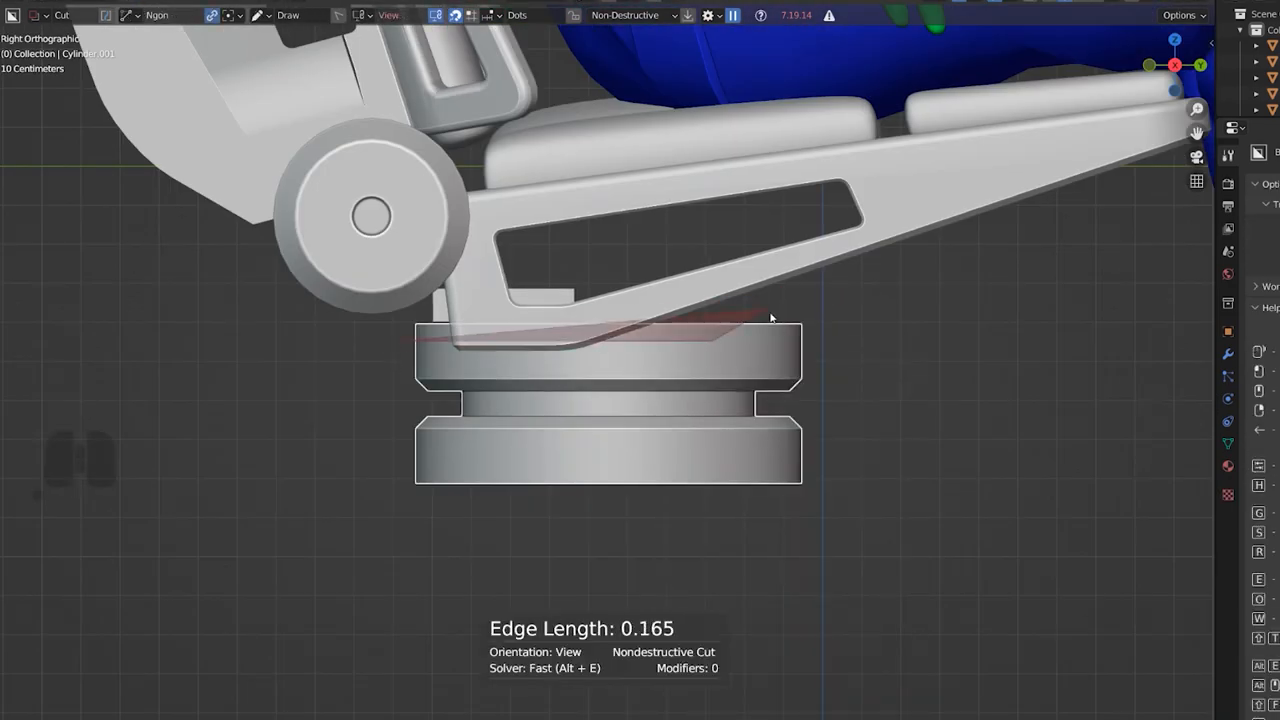
pyautogui.press('Ctrl+b')
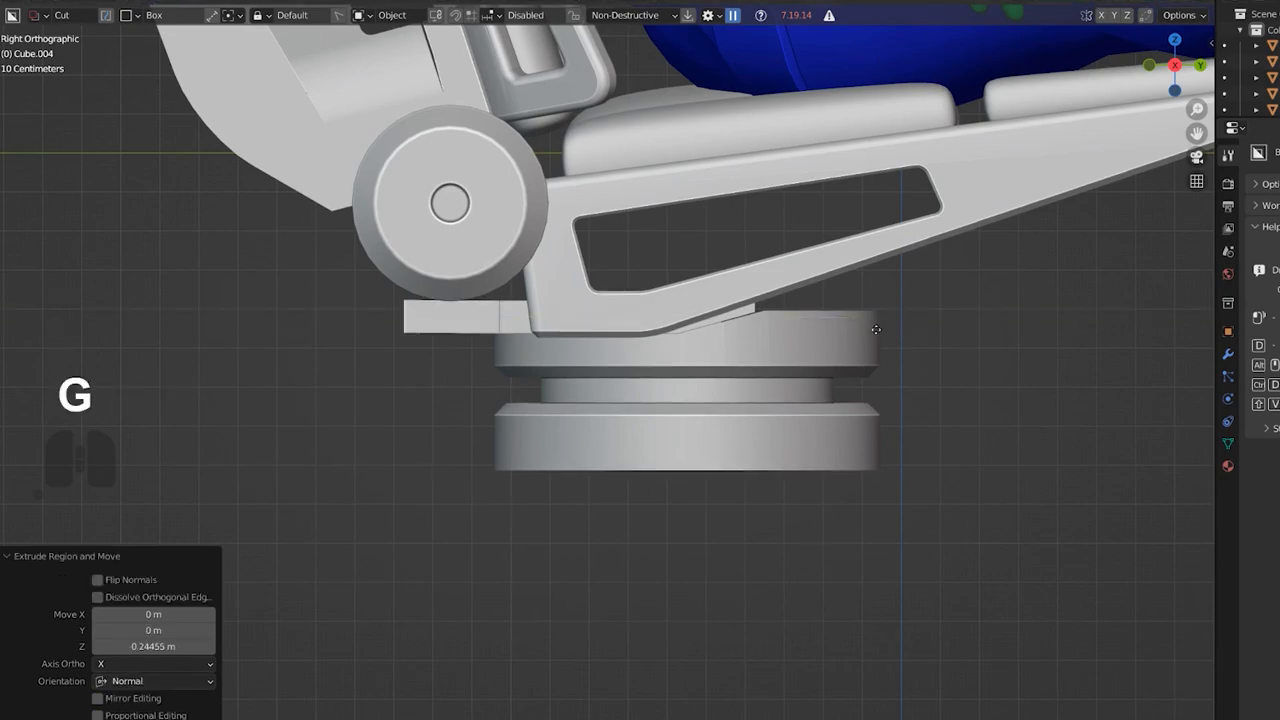
pyautogui.press('Tab')
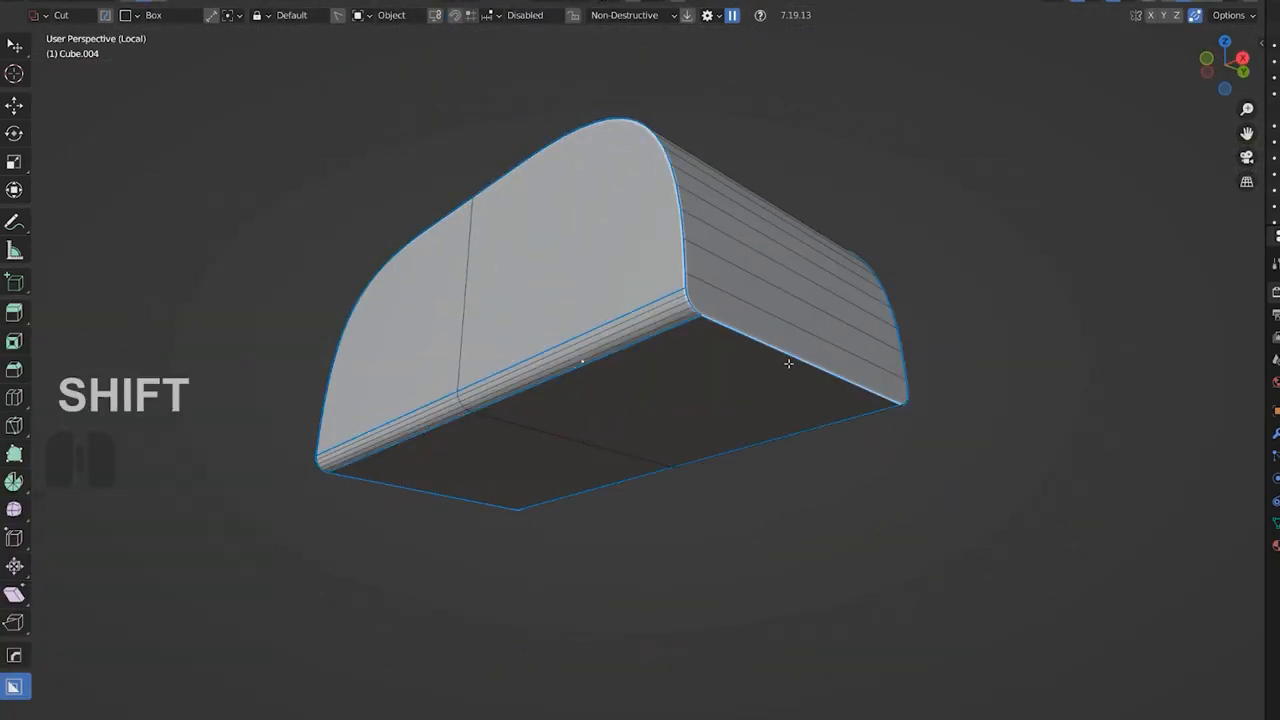
# Cut the rounded slot into the front panel and knurl the side dials with checker-deselected insets.
pyautogui.press('Tab')
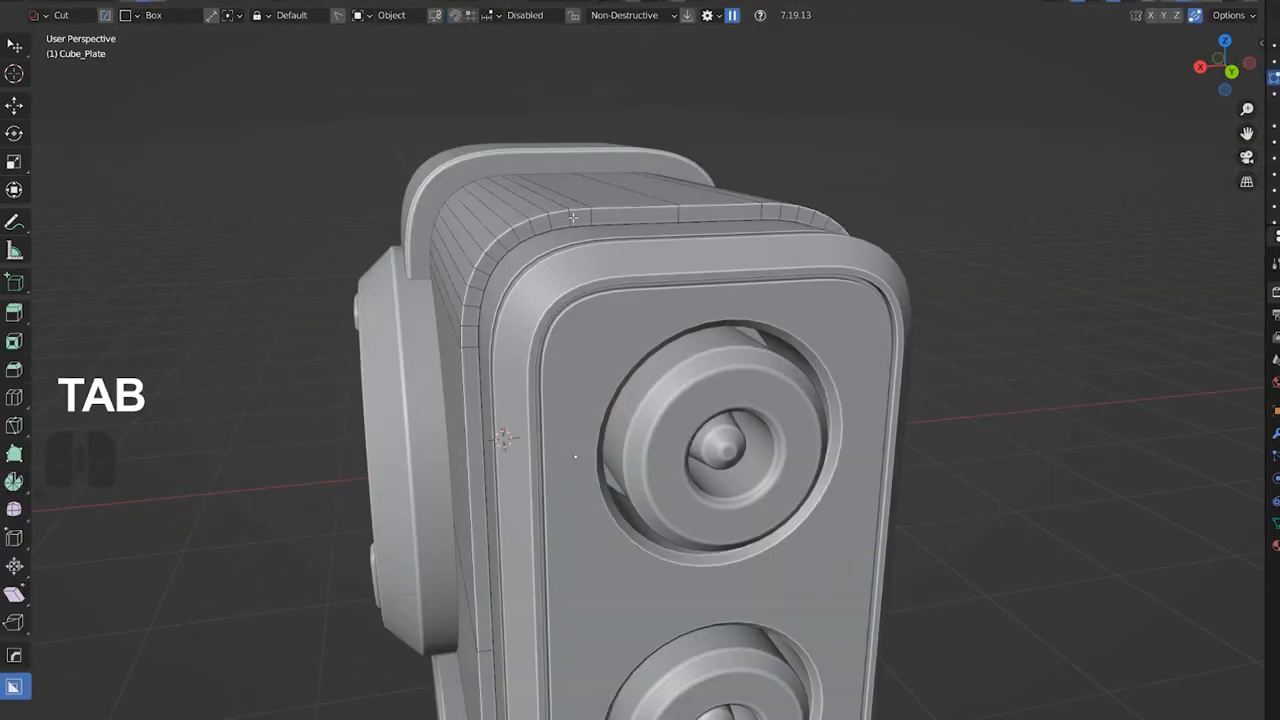
pyautogui.press('s')
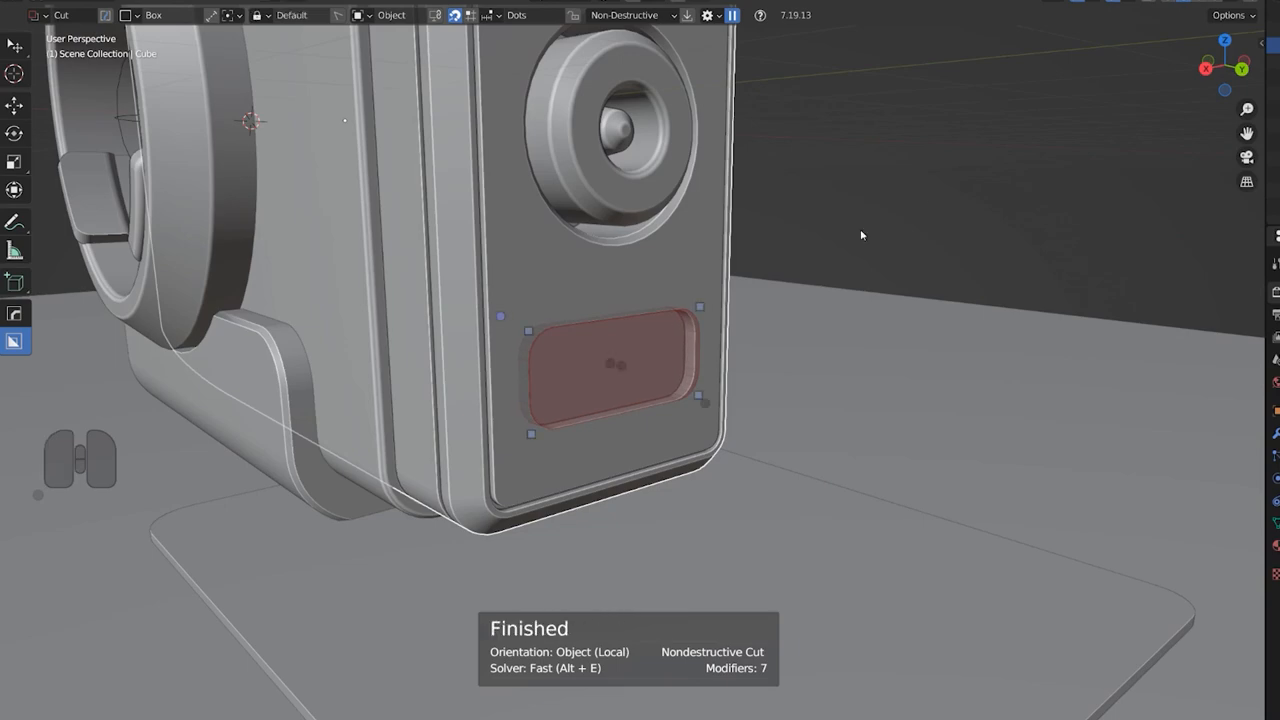
pyautogui.press('alt+shift+w')
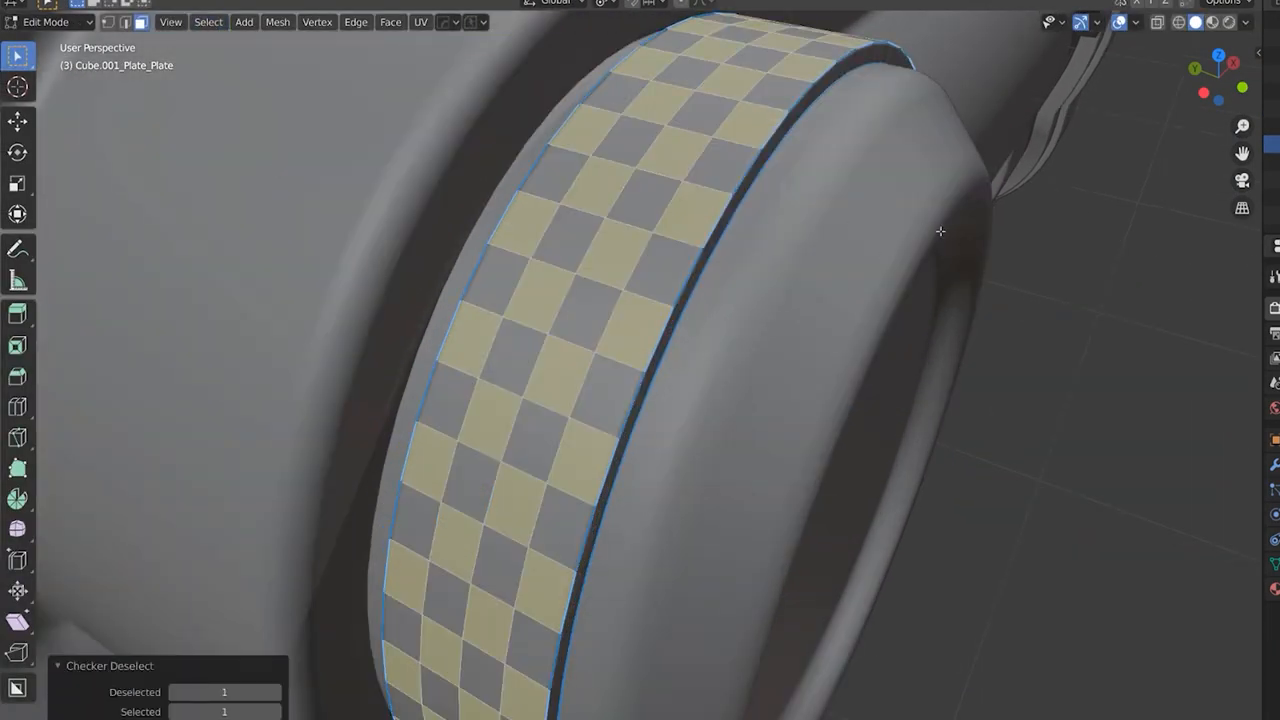
pyautogui.press('Tab')
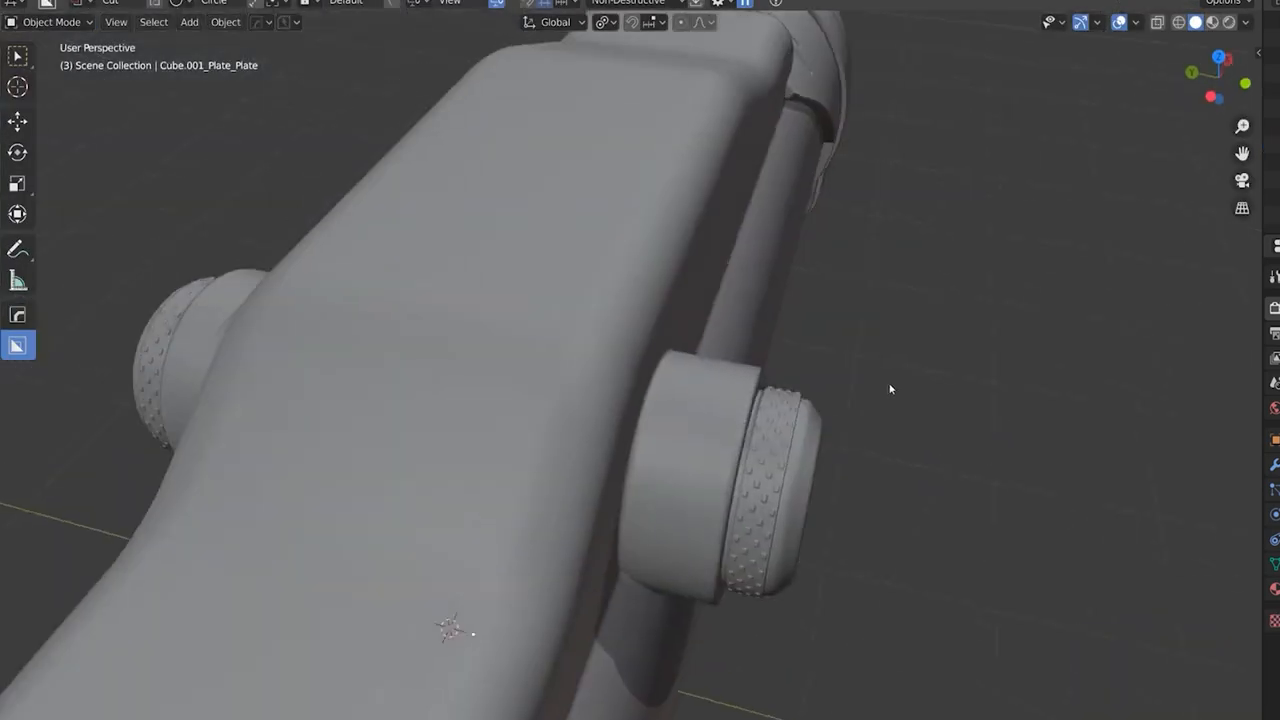